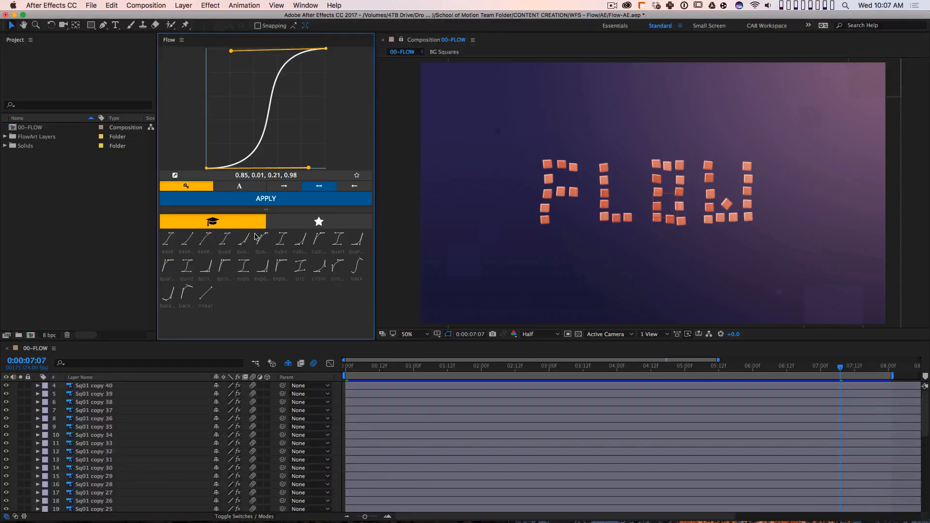
# Drag a Flow graph handle to reshape the easing curve to 0.88, 0.47, 0.07, 0.95
pyautogui.click(205, 239)
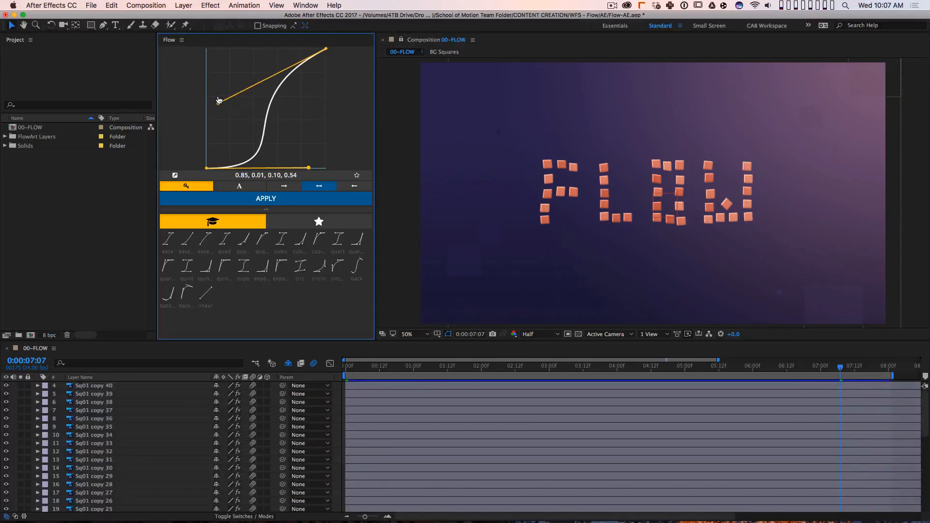
pyautogui.moveTo(220, 99); pyautogui.dragTo(214, 53)
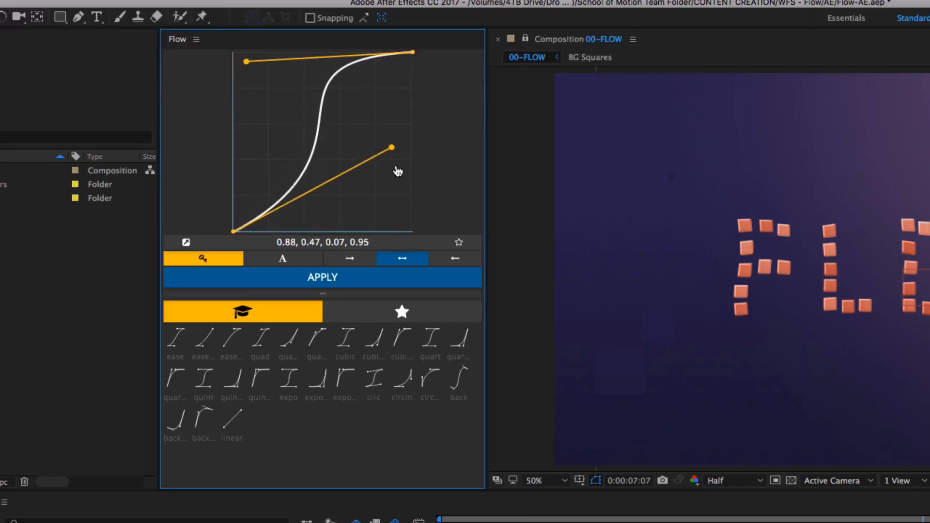
# Reopen the Flow extension panel from the Window > Extensions menu
pyautogui.click(261, 10)
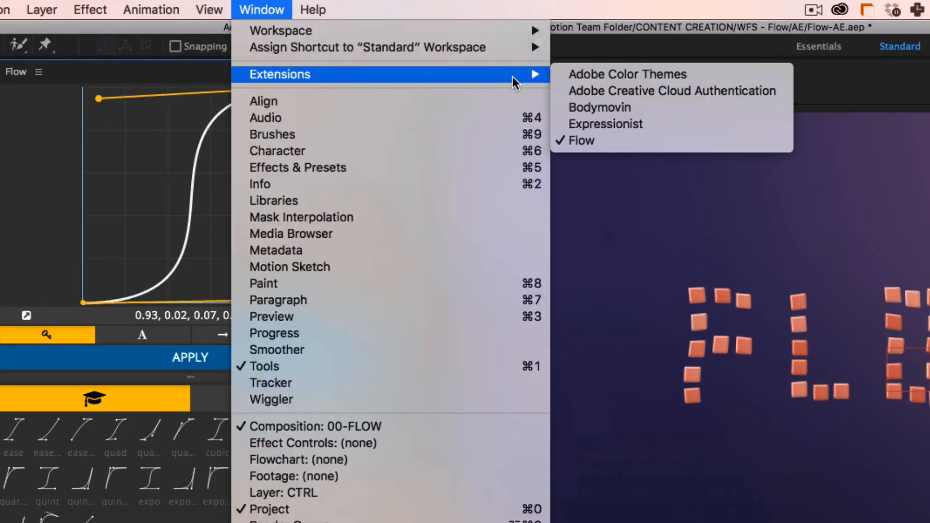
pyautogui.moveTo(686, 148)
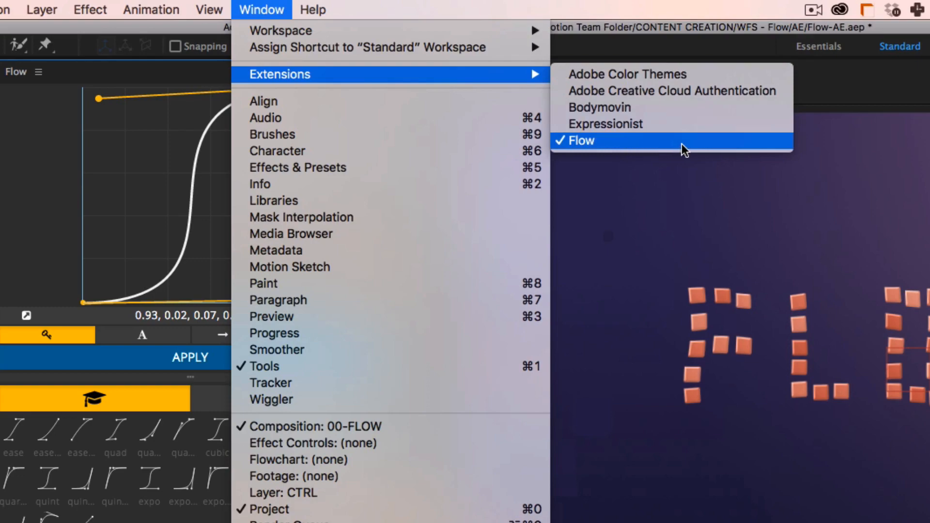
pyautogui.click(579, 141)
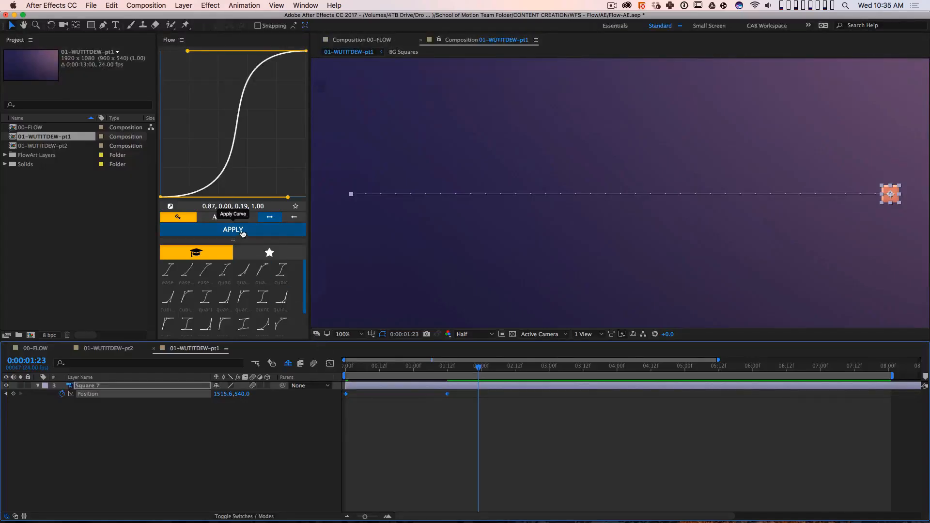
# Apply the Flow curve to Square 7's two Position keyframes, then deselect them
pyautogui.click(232, 229)
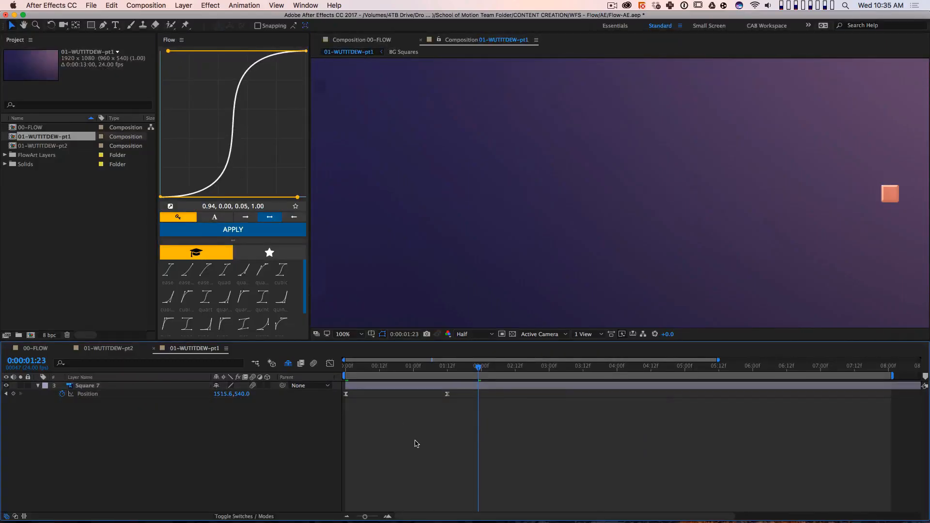
pyautogui.click(456, 366)
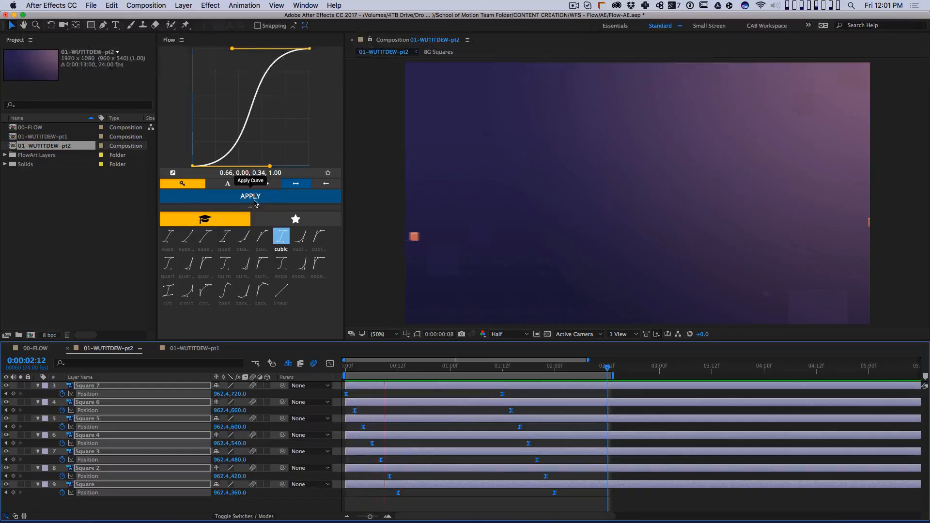
# Apply the cubic preset ease to the squares' Position keyframes in 01-WUTITDEW-pt2
pyautogui.click(250, 196)
pyautogui.write('Fun Curve')
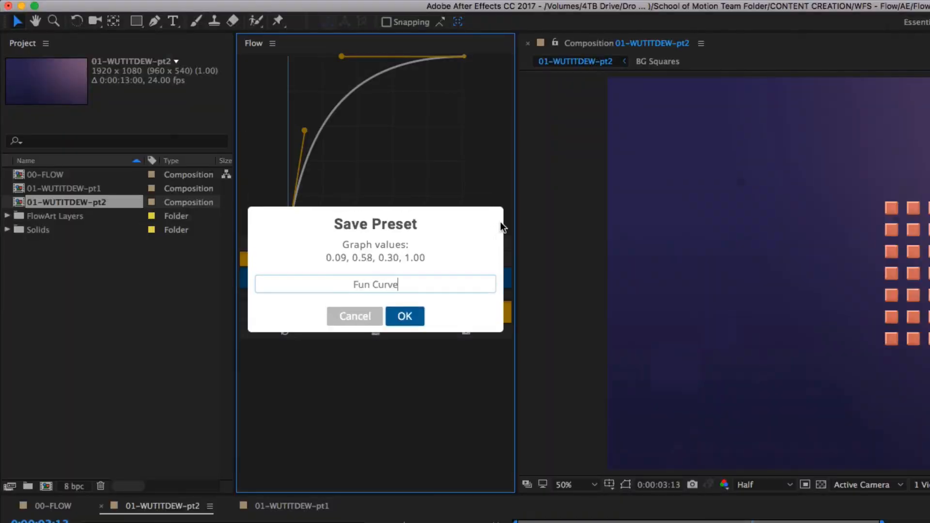
# Import Justin Lawes' preset text file into the Flow library, adding 12 curves
pyautogui.click(404, 316)
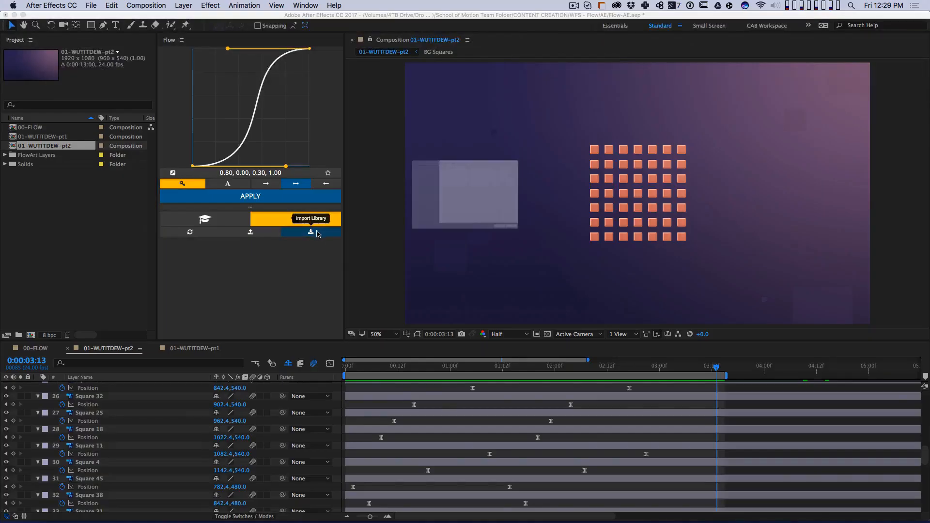
pyautogui.click(311, 219)
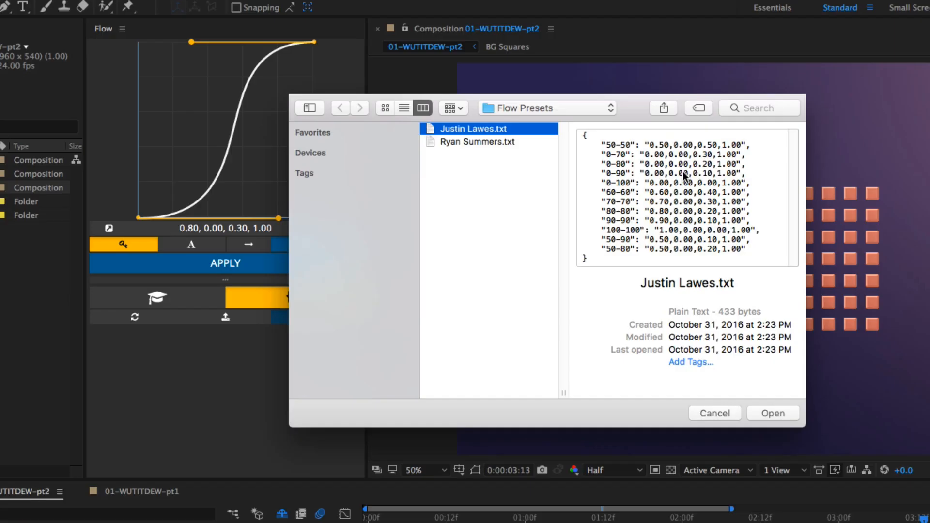
pyautogui.click(773, 412)
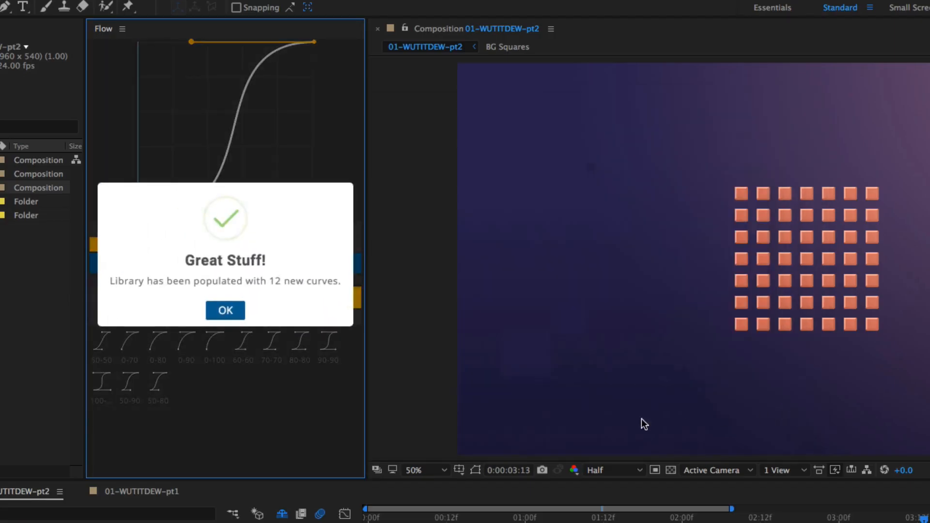
pyautogui.click(225, 310)
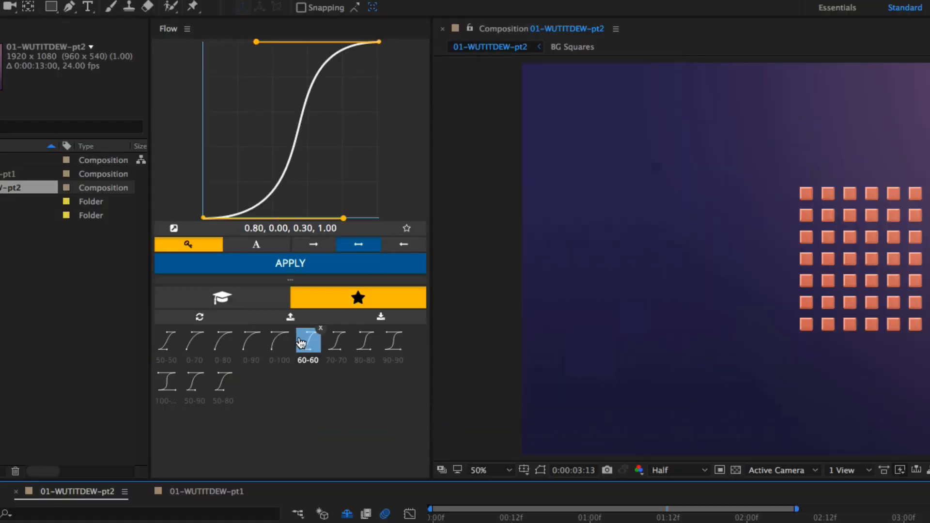
# Load the 80-80 library curve into the Flow graph and open Flow's preferences
pyautogui.click(365, 341)
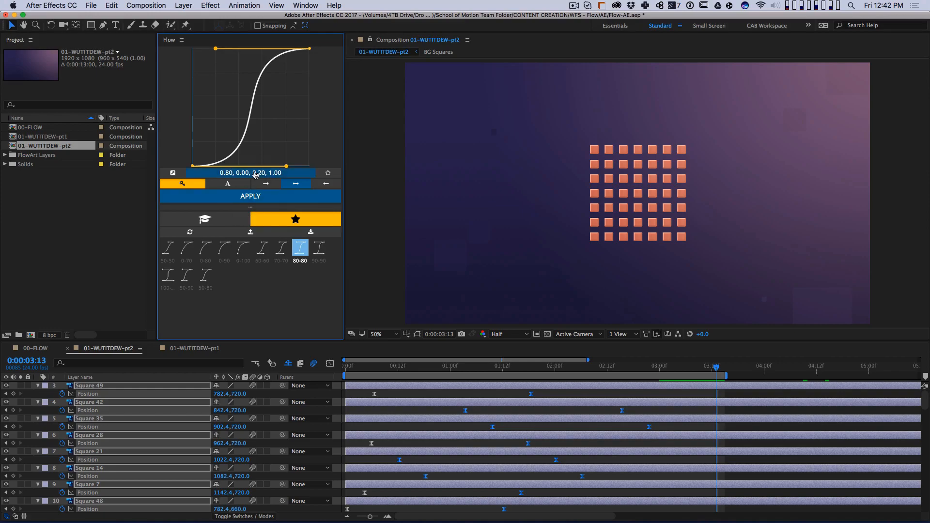
pyautogui.click(250, 172)
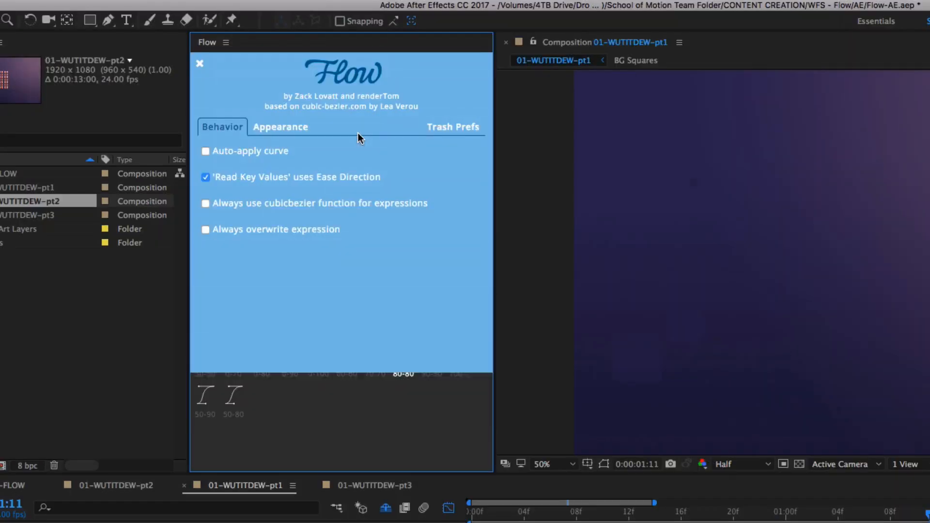
# Enable Auto-apply curve, then apply the 0-100, 80-80 and 100-100 curves to Square 7
pyautogui.click(205, 151)
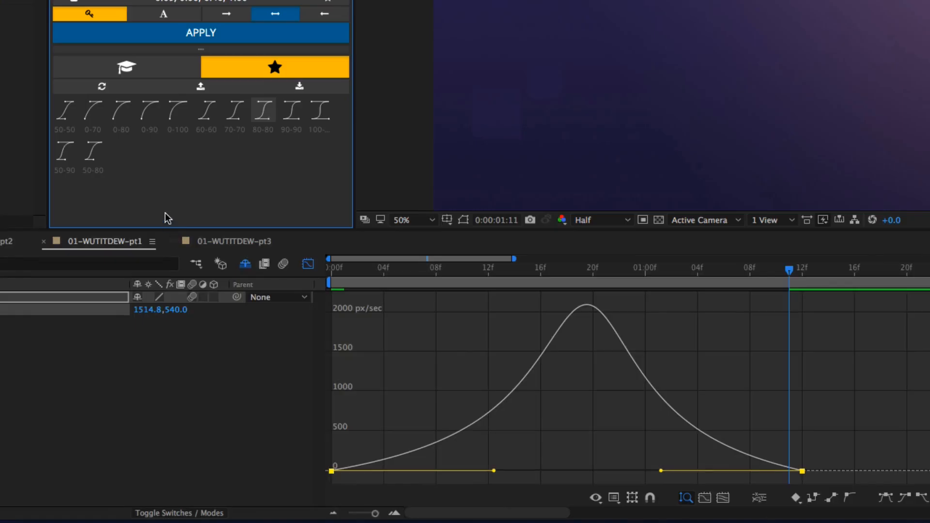
pyautogui.click(93, 110)
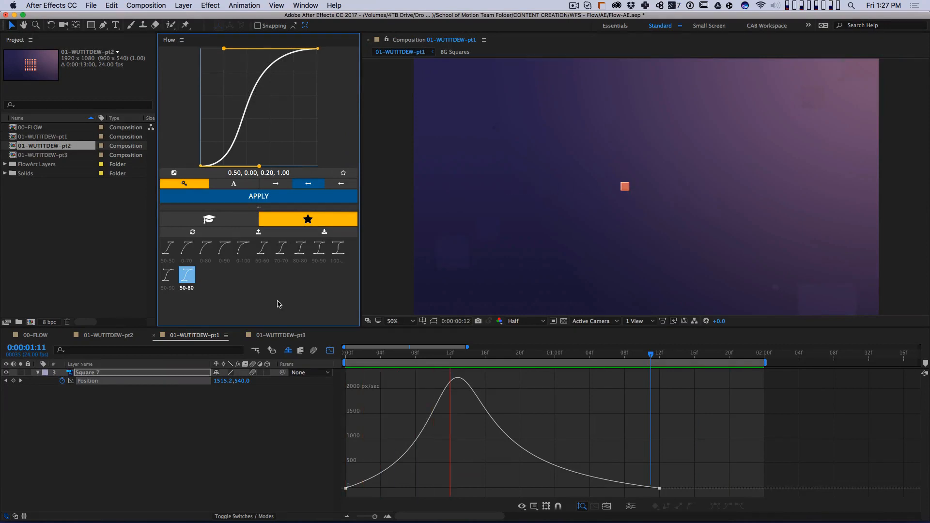
pyautogui.click(243, 248)
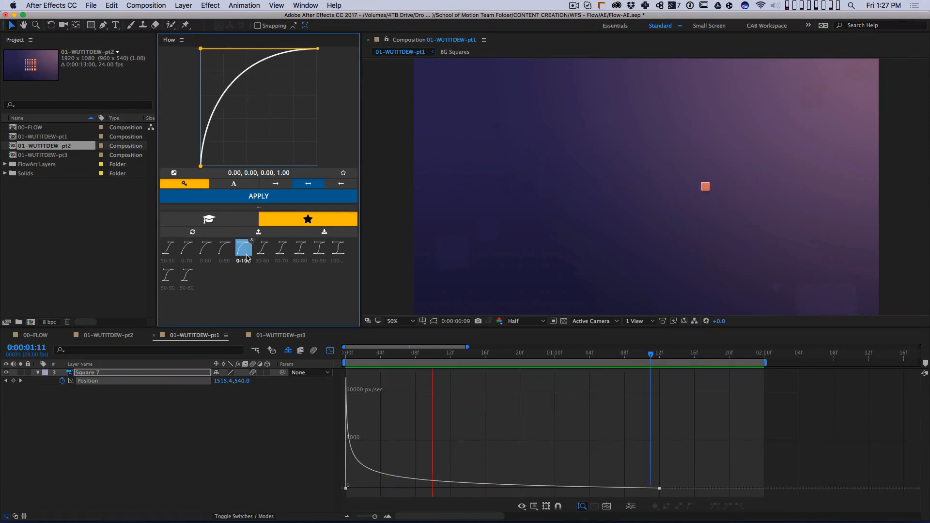
pyautogui.click(299, 249)
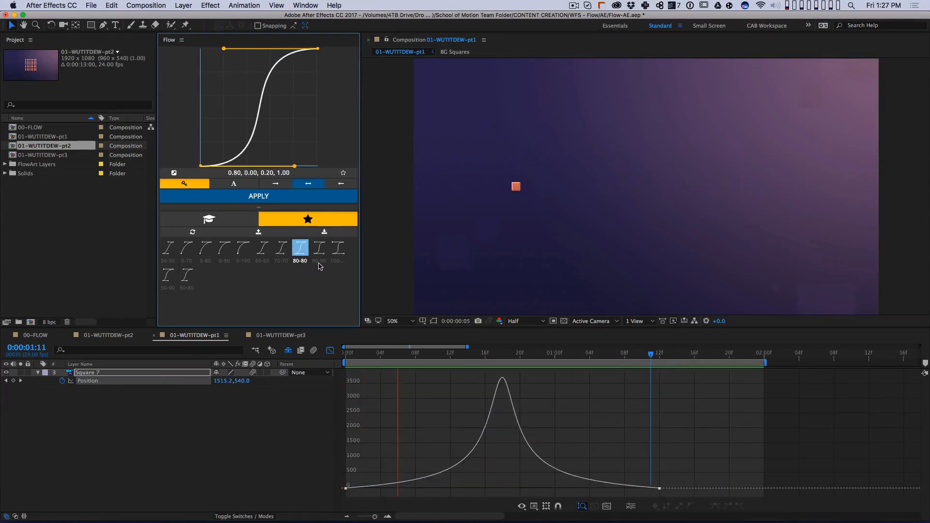
pyautogui.click(337, 248)
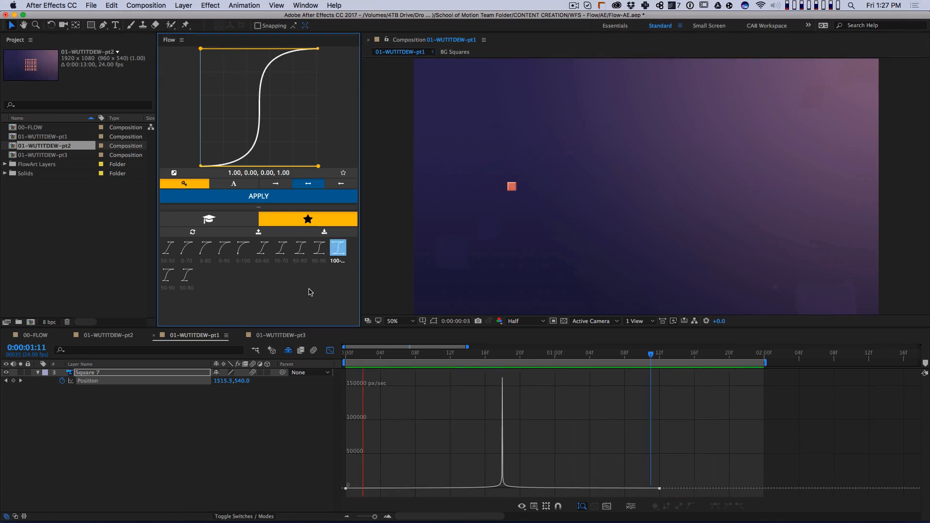
pyautogui.click(109, 336)
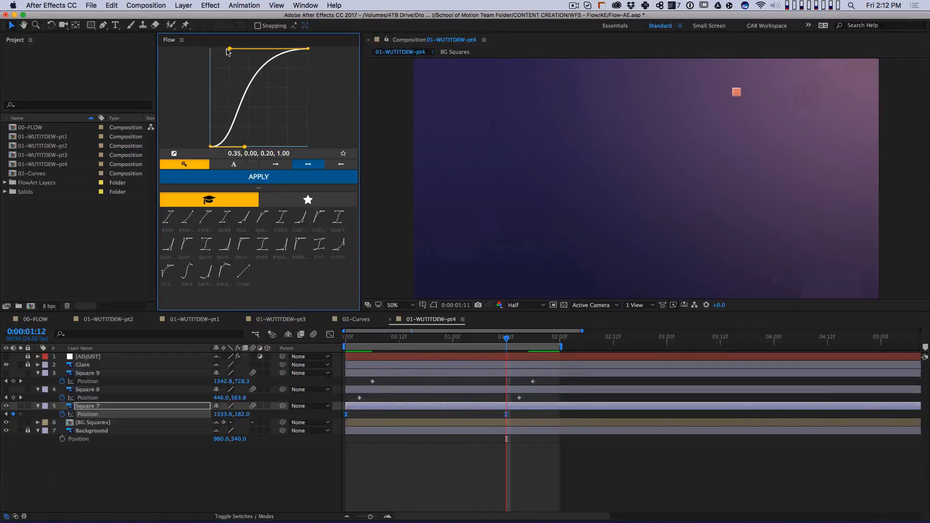
# Adjust the curve to 0.52, 0.01, 0.00, 1.00, deselect, and select Square 8 and 9 keyframes
pyautogui.moveTo(228, 49); pyautogui.dragTo(211, 48)
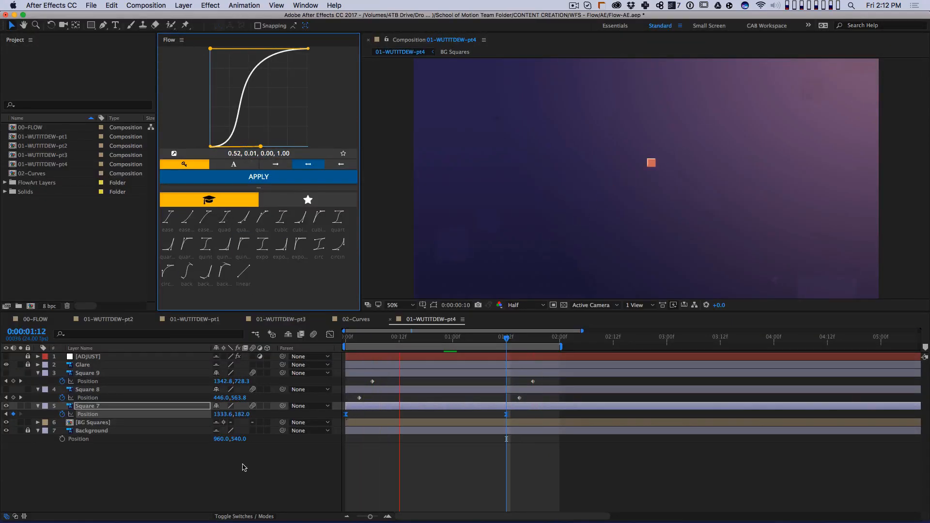
pyautogui.click(167, 216)
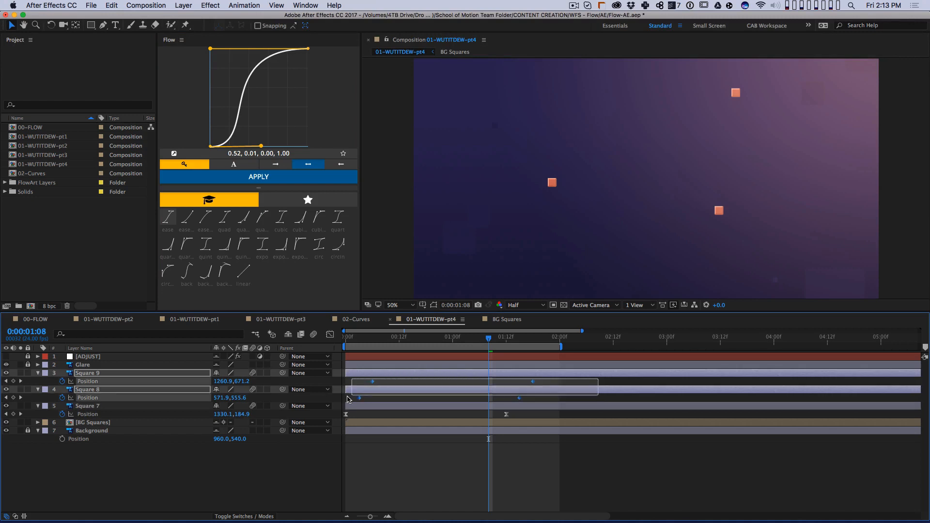
pyautogui.click(258, 177)
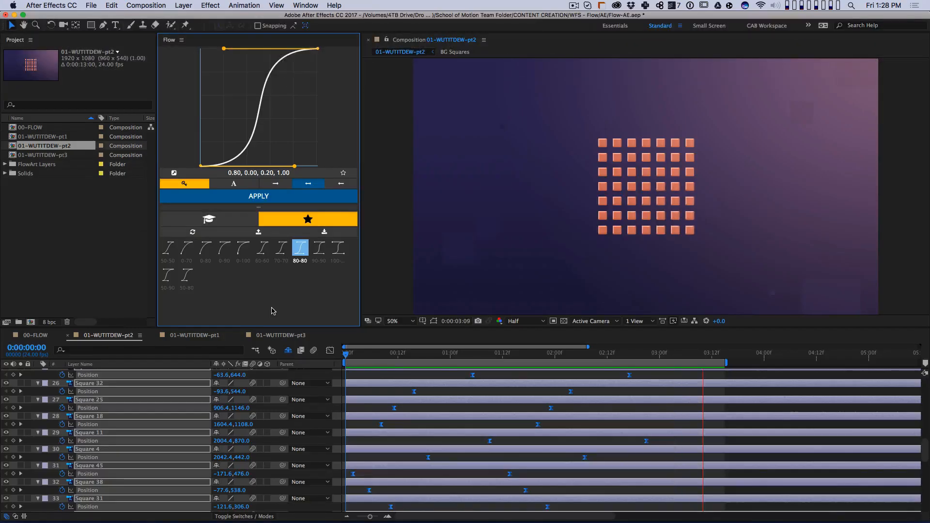
# Switch to 01-WUTITDEW-pt1 and load the built-in quint preset (0.84, 0.00, 0.16, 1.00)
pyautogui.click(533, 347)
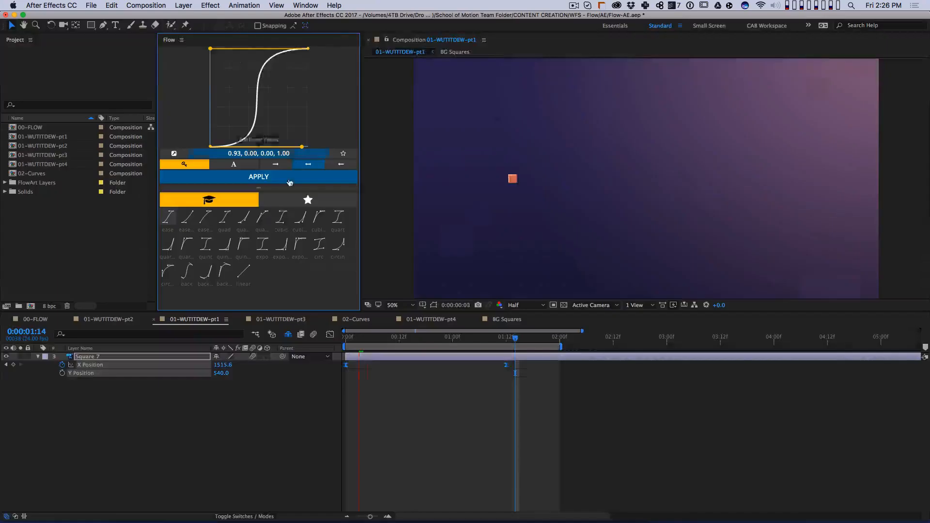
pyautogui.click(281, 319)
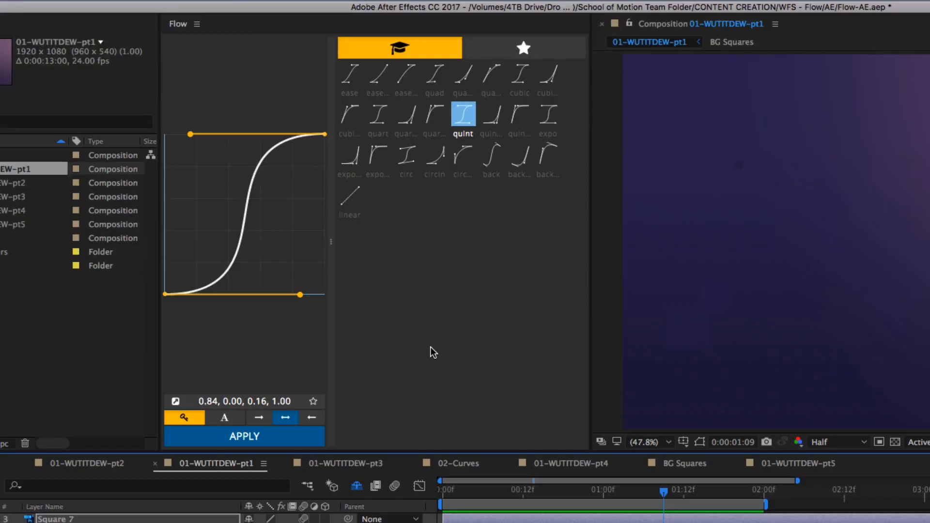
# Switch to the 01-WUTITDEW-pt6 composition to view Square 7's overshooting X Position
pyautogui.click(491, 153)
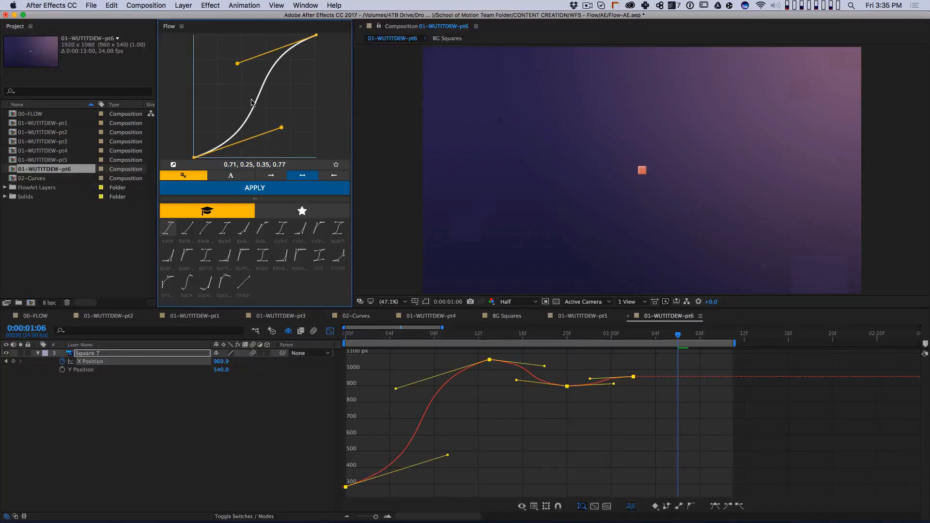
# Reshape Square 7's X Position easing curve in Flow, then try the cubicOut preset
pyautogui.moveTo(237, 64); pyautogui.dragTo(237, 50)
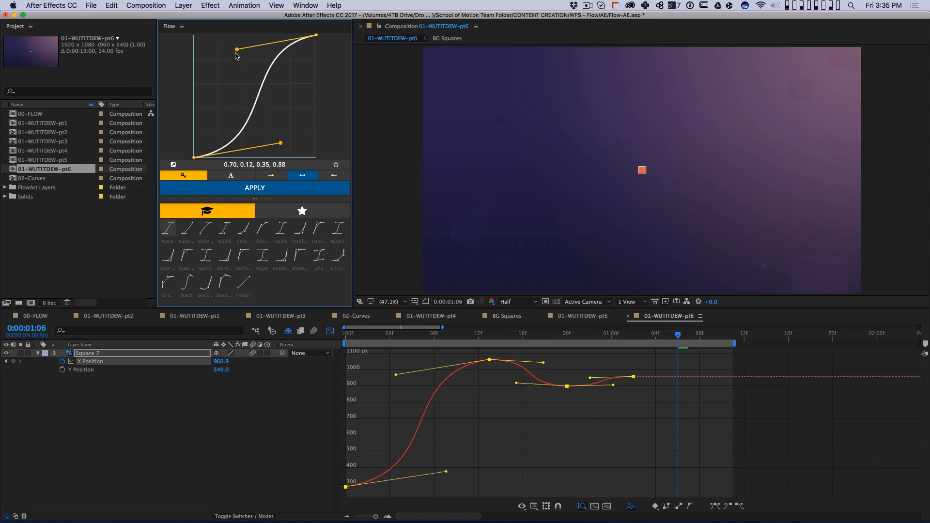
pyautogui.moveTo(236, 57); pyautogui.dragTo(236, 63)
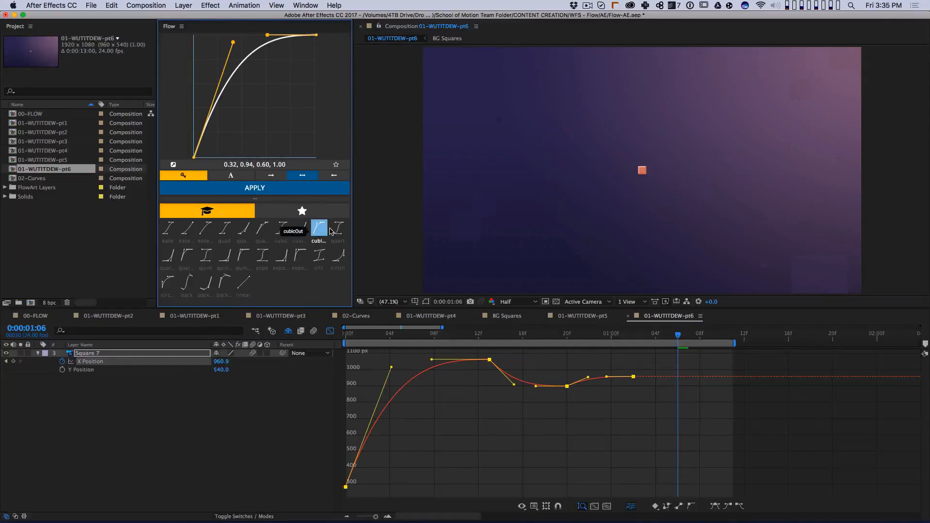
pyautogui.click(186, 255)
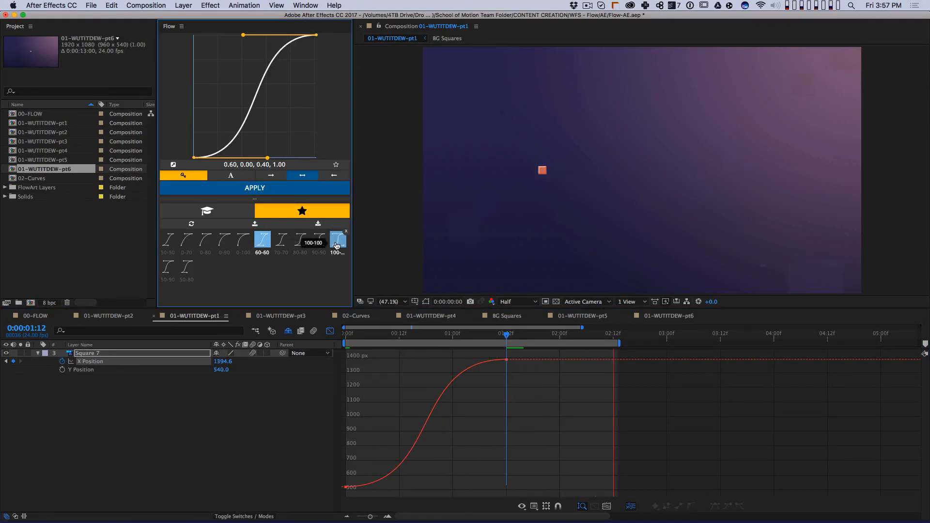
# Open the 00-FLOW composition and load Flow's 0-100 favourite curve (0.00, 0.00, 0.00, 1.00)
pyautogui.click(338, 239)
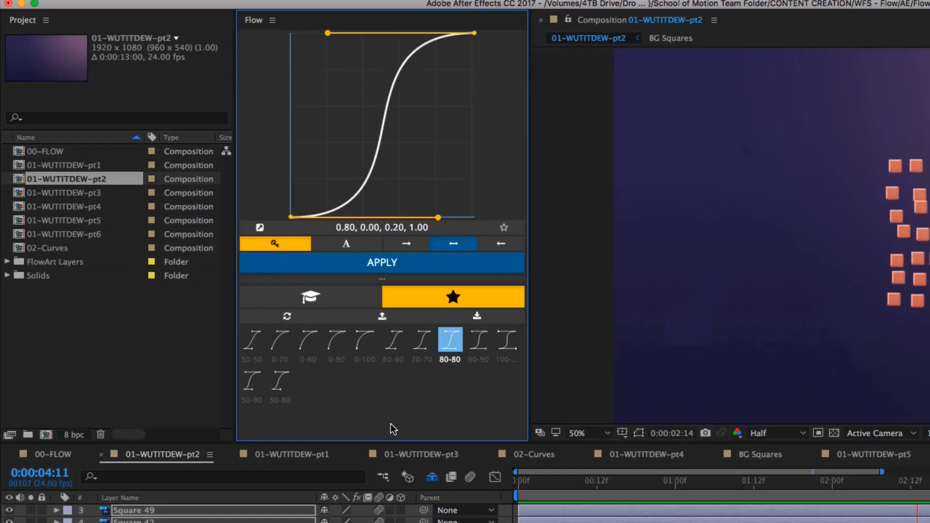
pyautogui.click(308, 341)
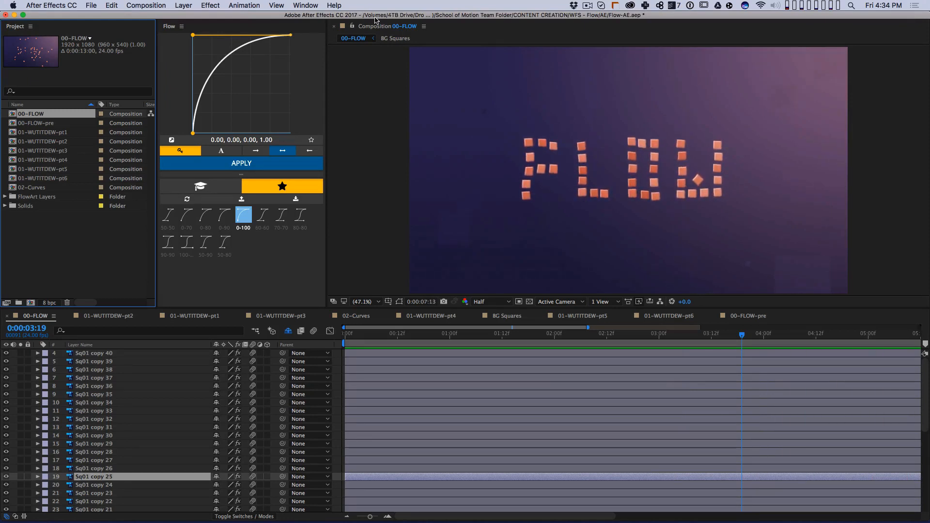
# Show Sq01 copy 40's Position speed graph in 00-FLOW-pre and start saving curve 0.00, 0.00, 0.00, 0.97
pyautogui.click(510, 334)
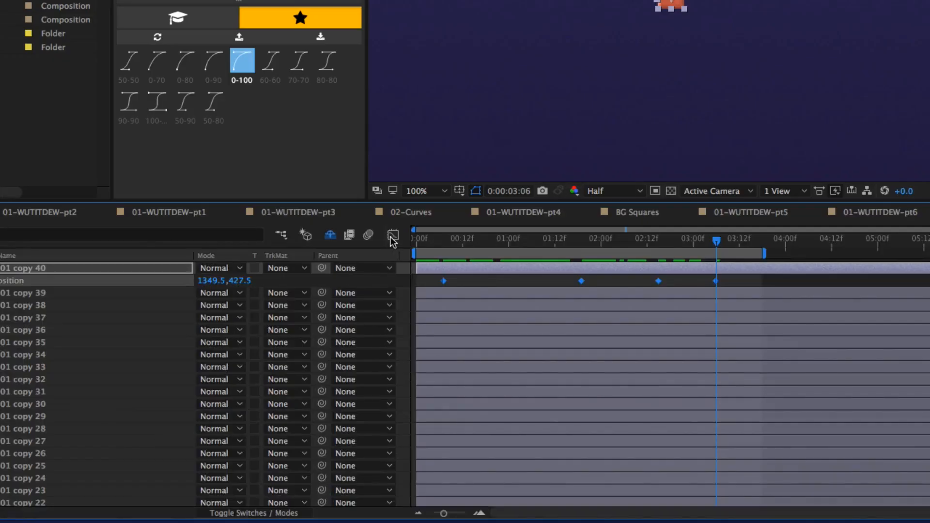
pyautogui.click(392, 235)
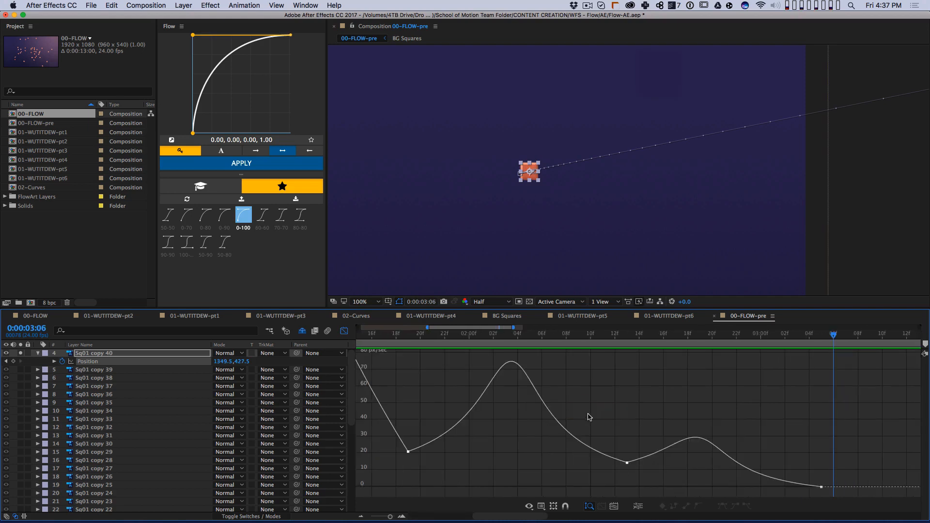
pyautogui.click(518, 333)
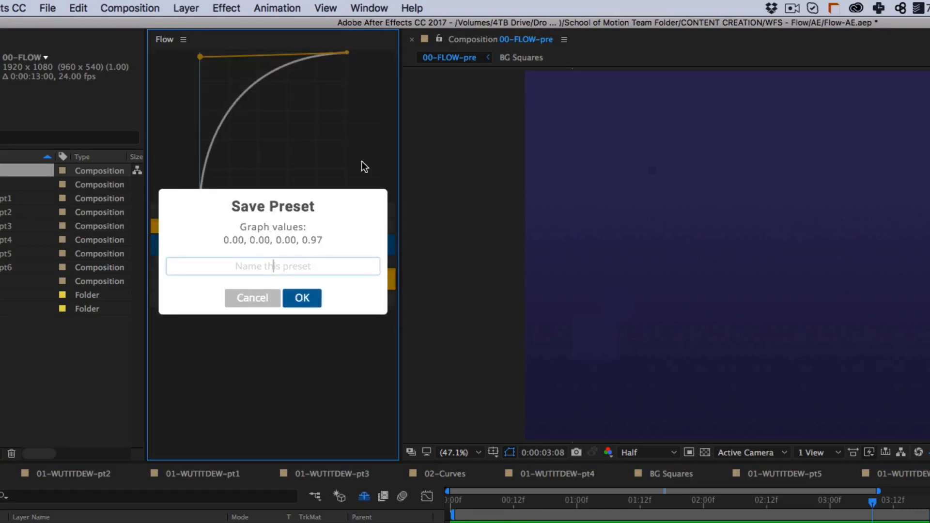
# Save the square's three keyframe easings as Flow presets Move01, Move02 and Move03
pyautogui.write('Mo')
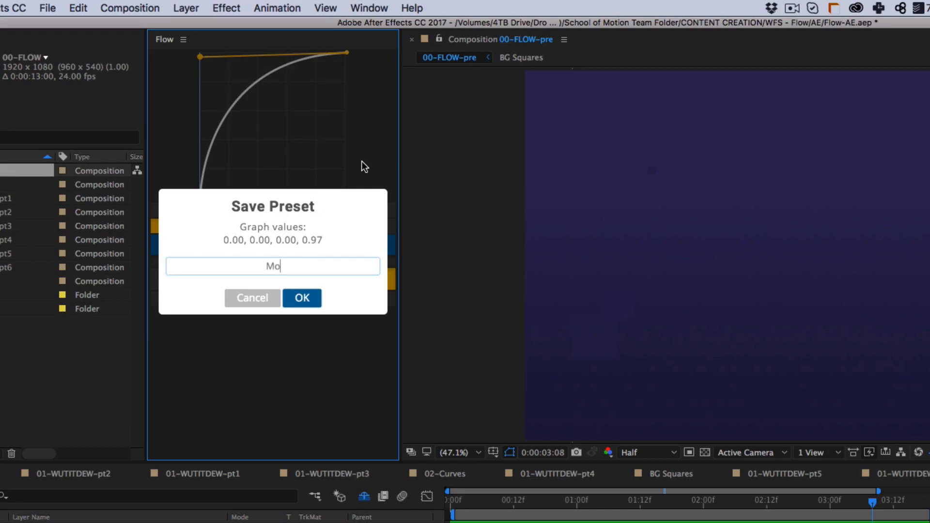
pyautogui.click(302, 298)
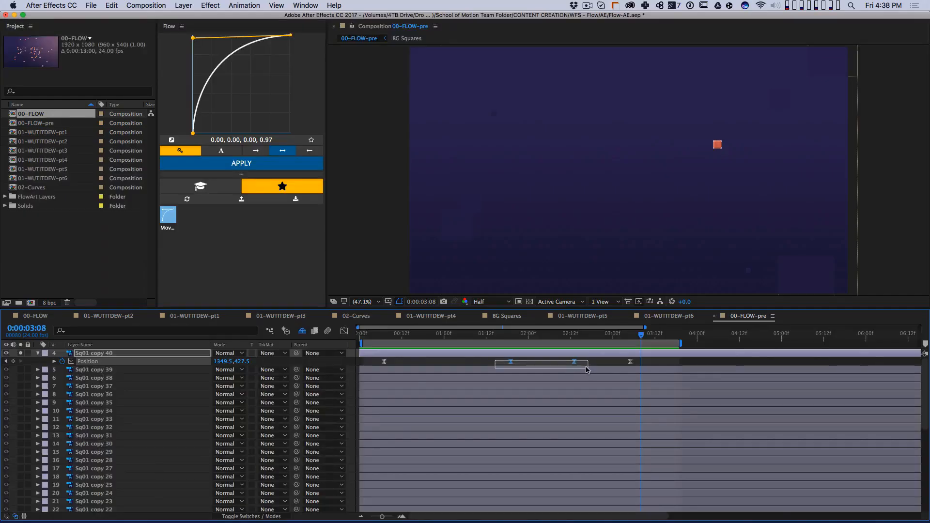
pyautogui.click(282, 186)
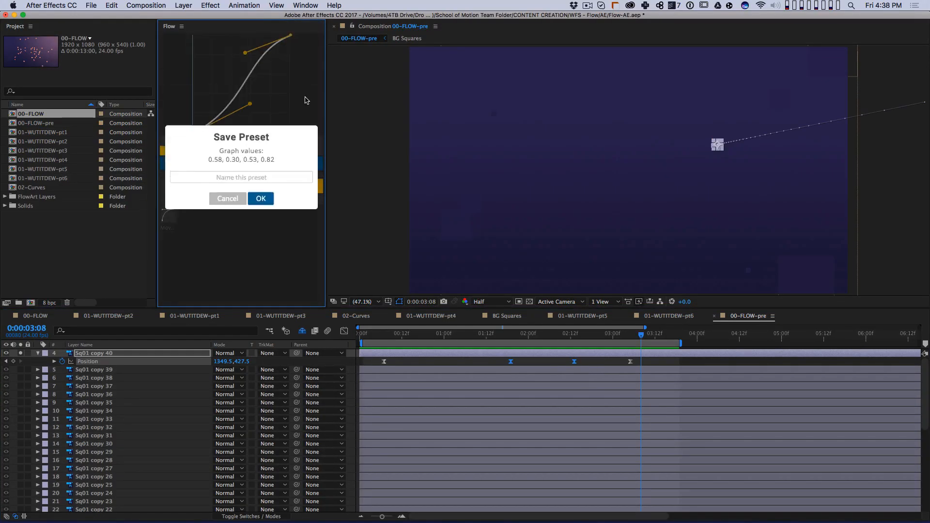
pyautogui.click(260, 198)
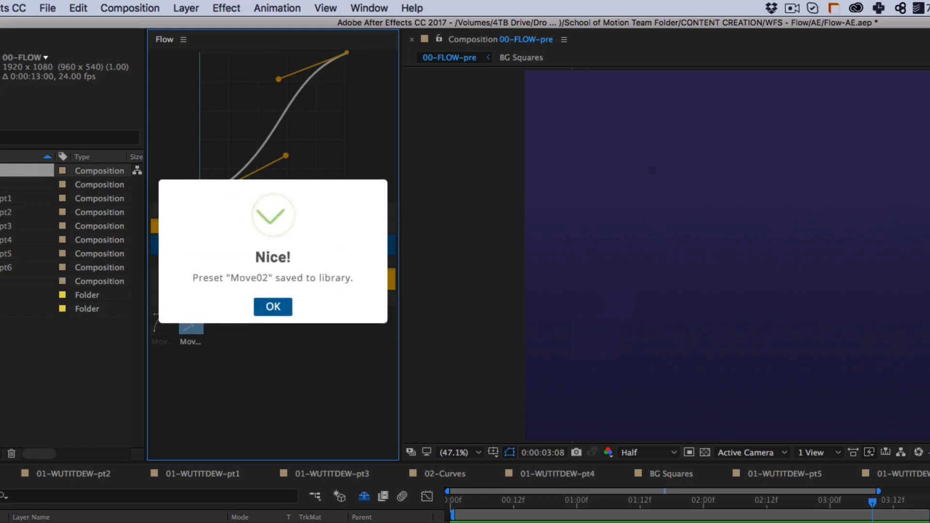
pyautogui.click(272, 307)
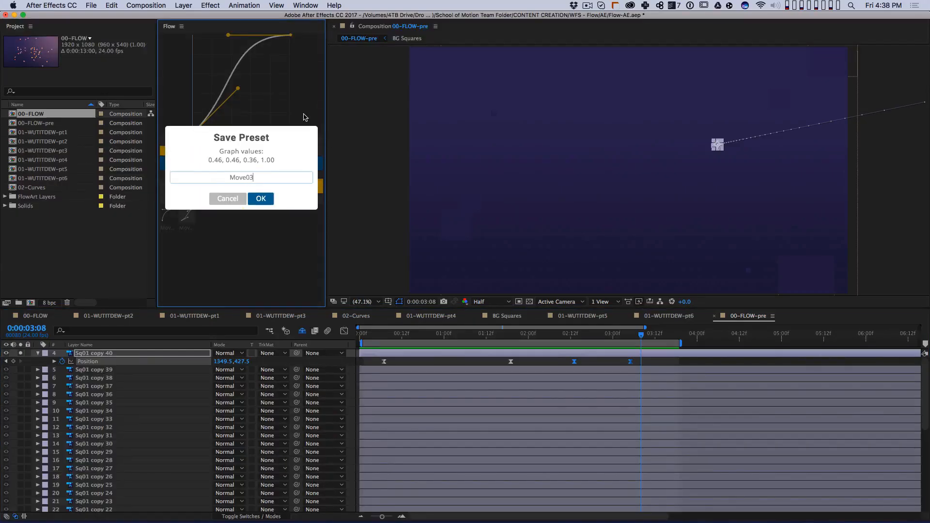
pyautogui.click(260, 198)
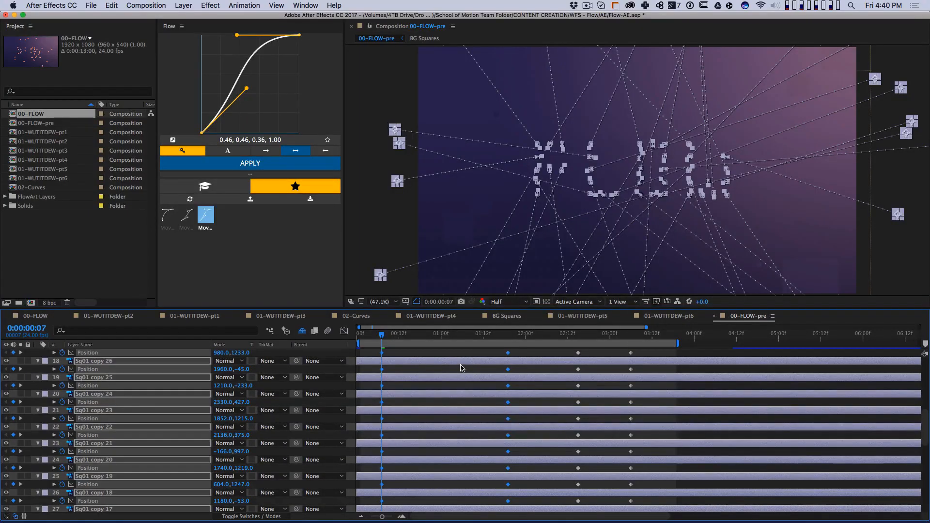
# Apply the Move presets to all layers' keyframes and export the library as SOM-Overshoots.txt
pyautogui.scroll(3)
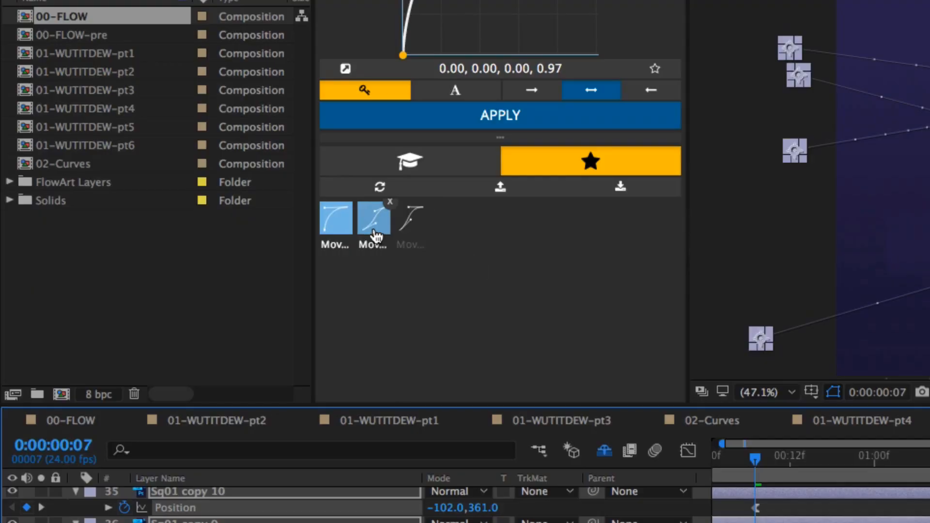
pyautogui.click(410, 218)
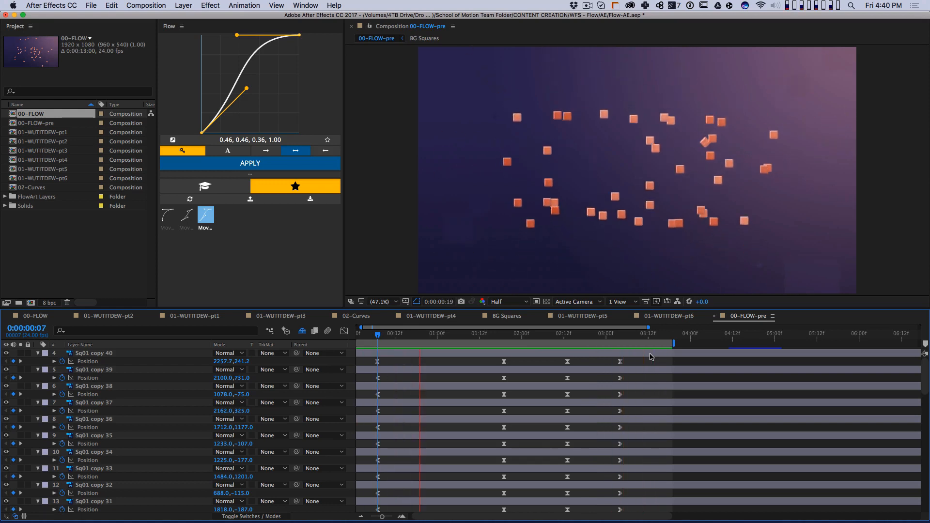
pyautogui.click(588, 333)
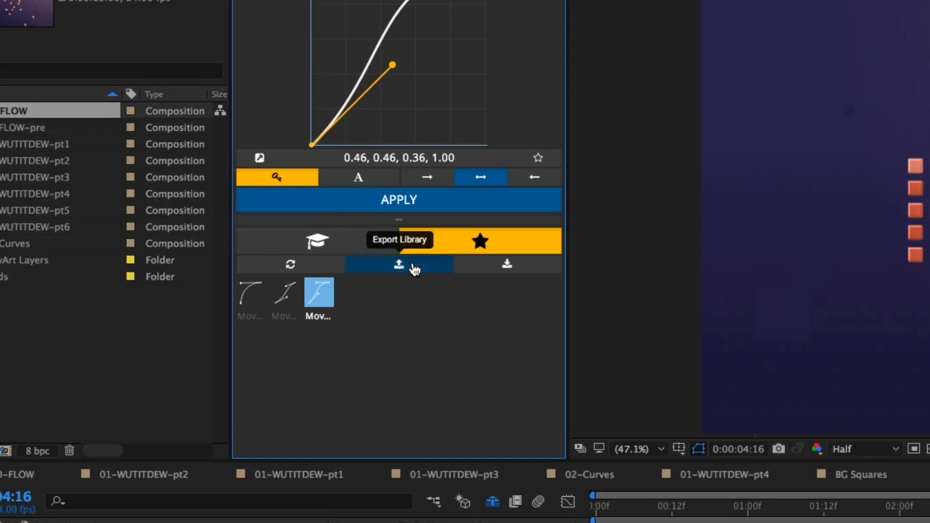
pyautogui.click(399, 264)
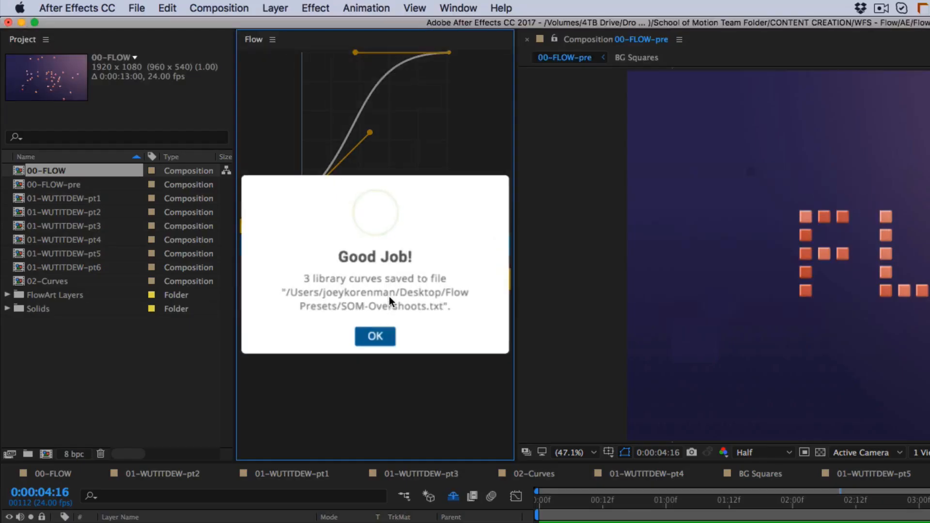